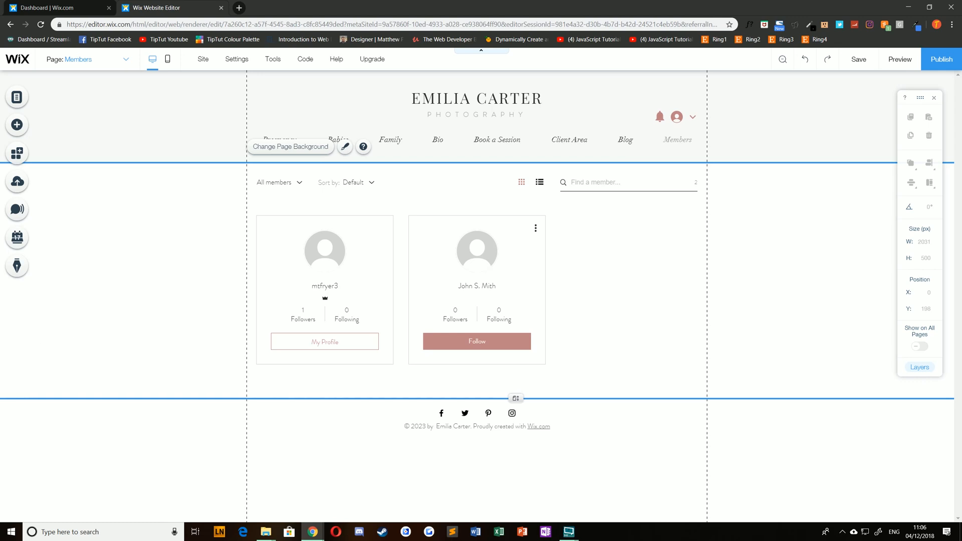
{"action": "mouse_move", "coordinate": [185, 206]}
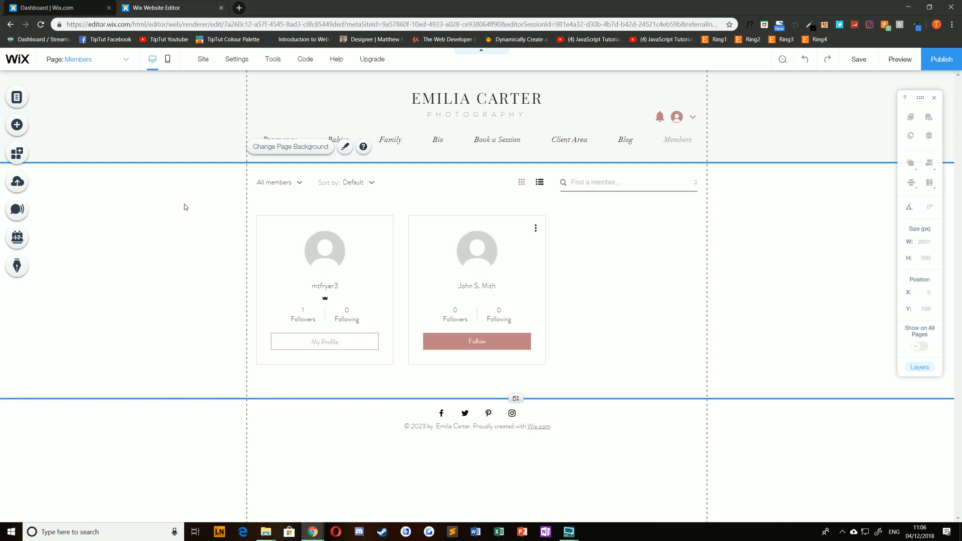
{"action": "mouse_move", "coordinate": [183, 196]}
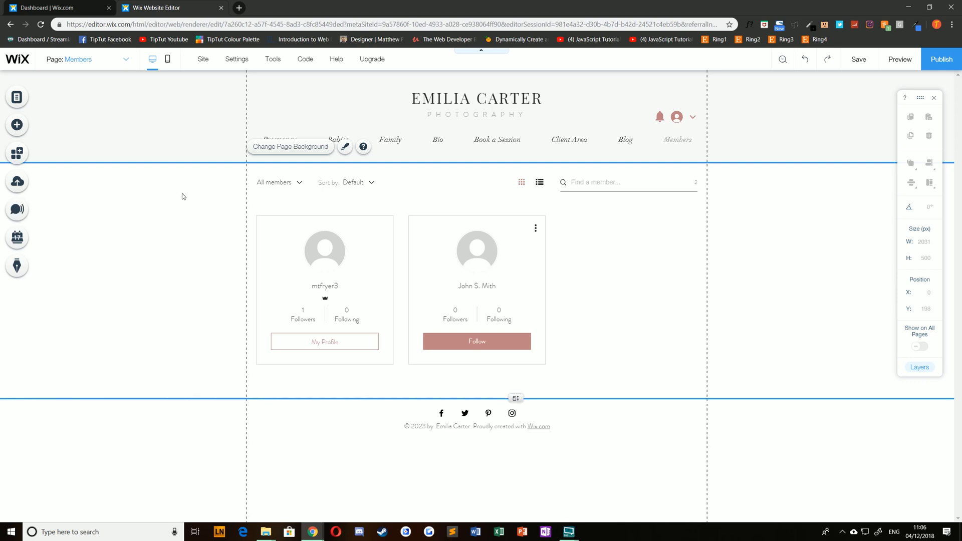
{"action": "mouse_move", "coordinate": [16, 124]}
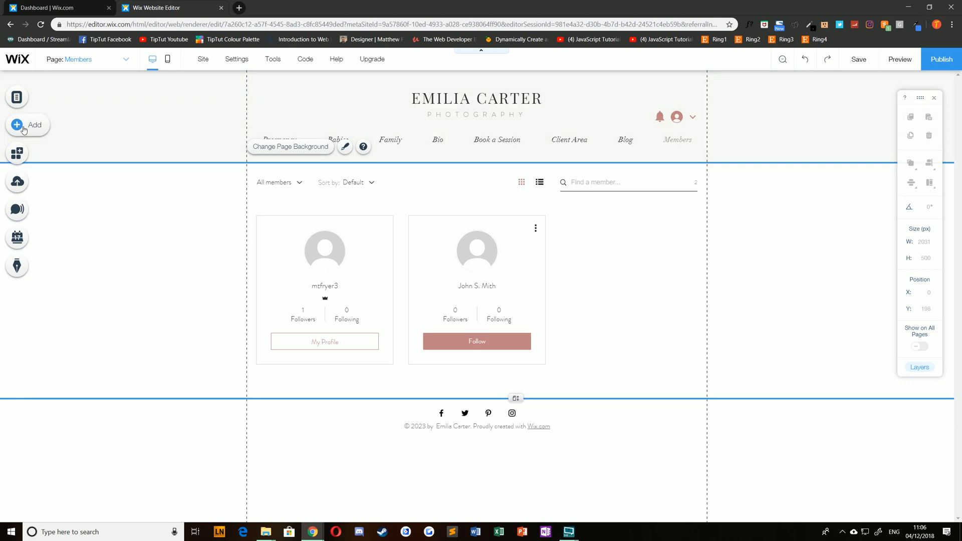
Add the Wix Chat bar from the Contact elements onto the Members page.
{"action": "left_click", "coordinate": [16, 124]}
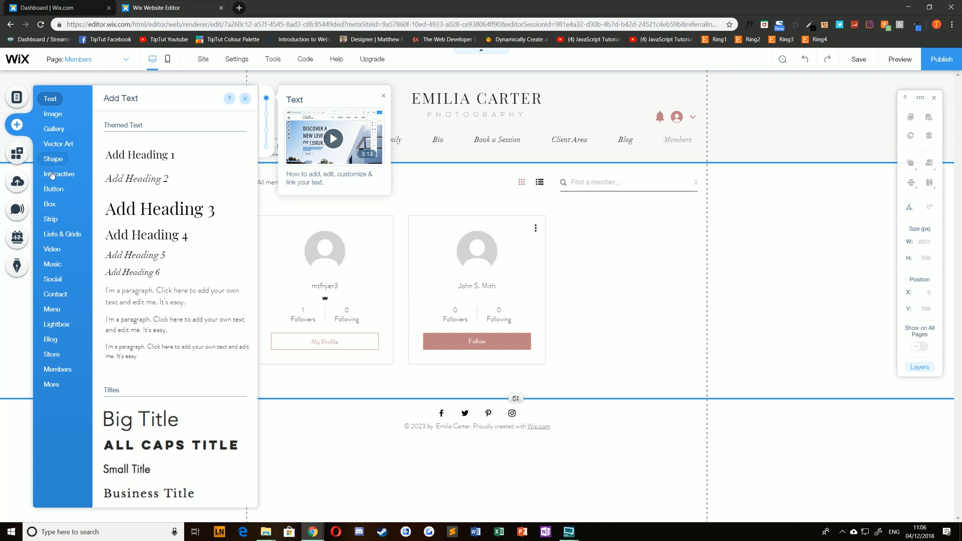
{"action": "left_click", "coordinate": [54, 295]}
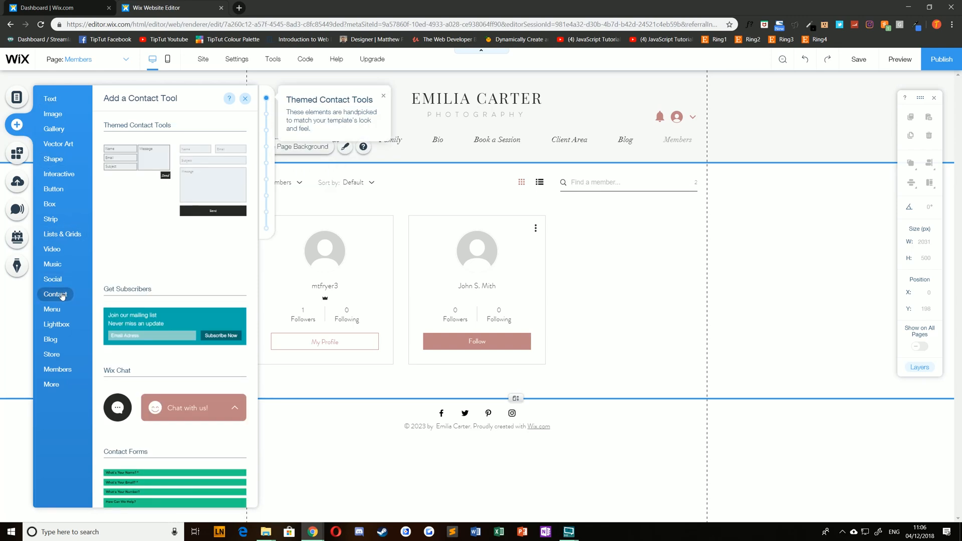
{"action": "scroll", "scroll_direction": "down", "scroll_amount": 3}
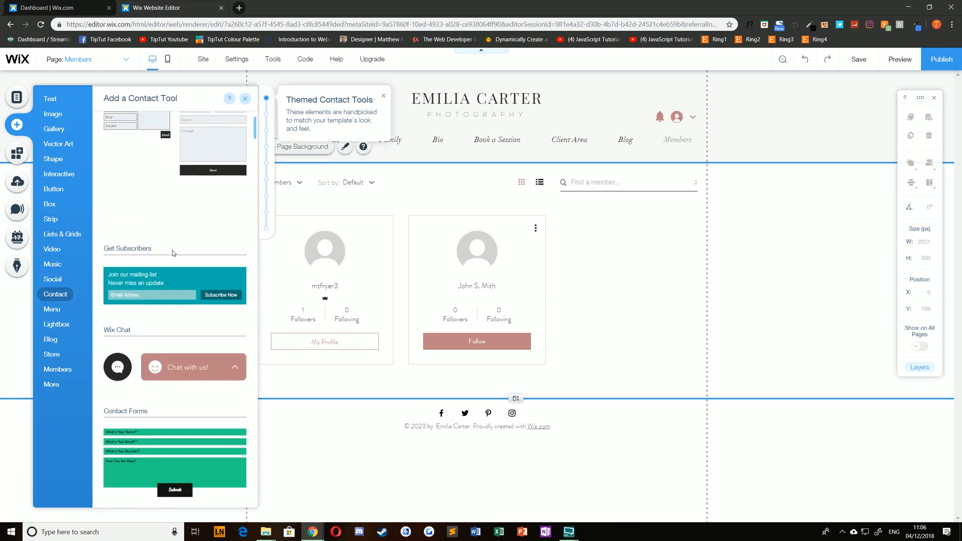
{"action": "scroll", "scroll_direction": "down", "scroll_amount": 3}
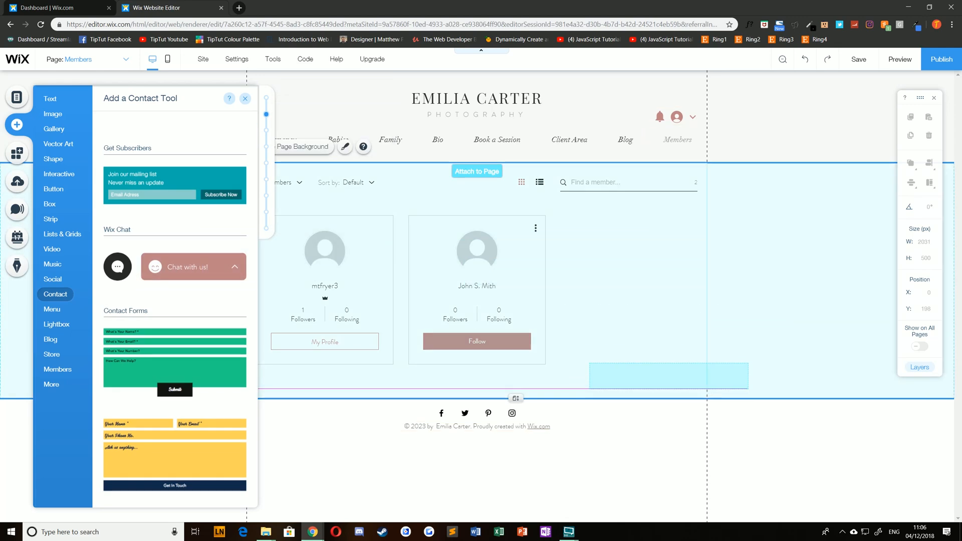
{"action": "left_click", "coordinate": [245, 98]}
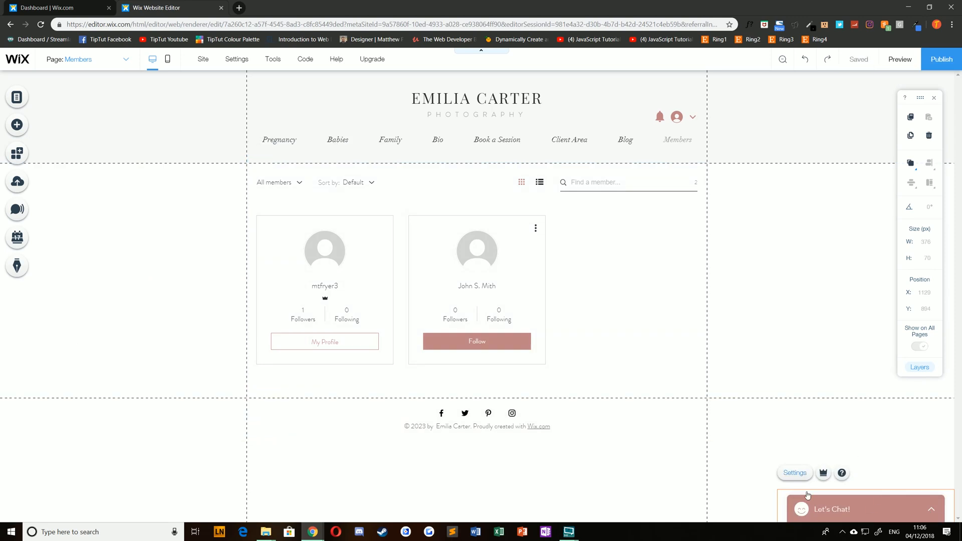
{"action": "mouse_move", "coordinate": [822, 490]}
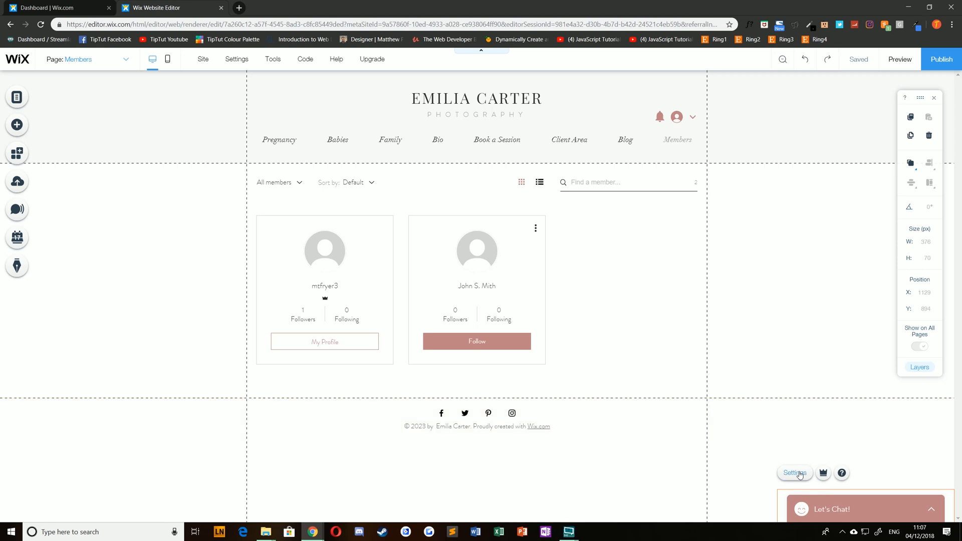
Set Avatar2 as the chat header's profile picture in the chat settings.
{"action": "left_click", "coordinate": [16, 208]}
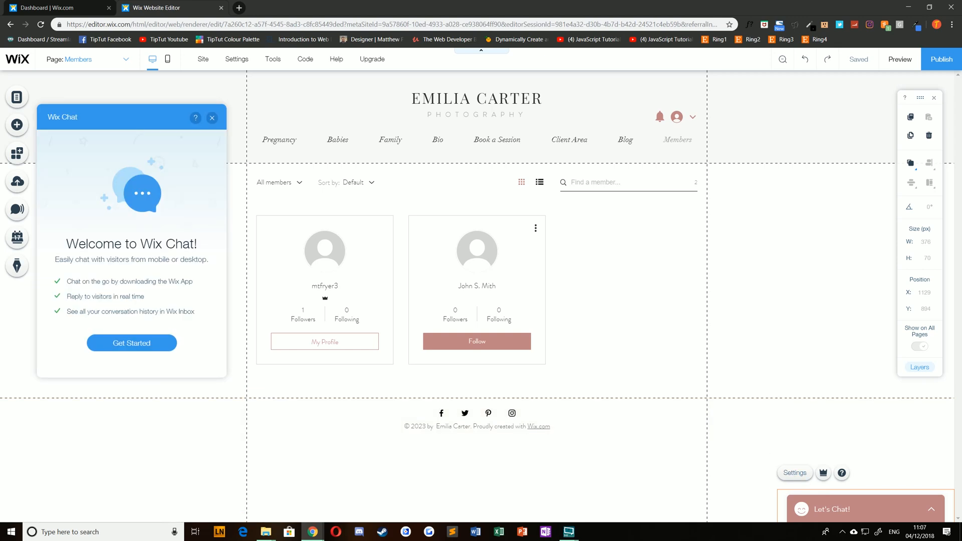
{"action": "mouse_move", "coordinate": [147, 345]}
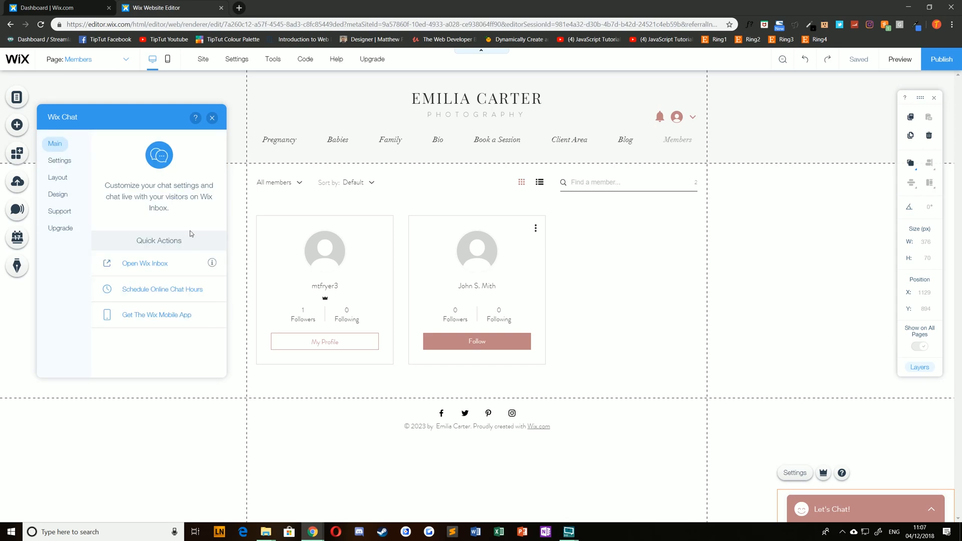
{"action": "left_click", "coordinate": [60, 160]}
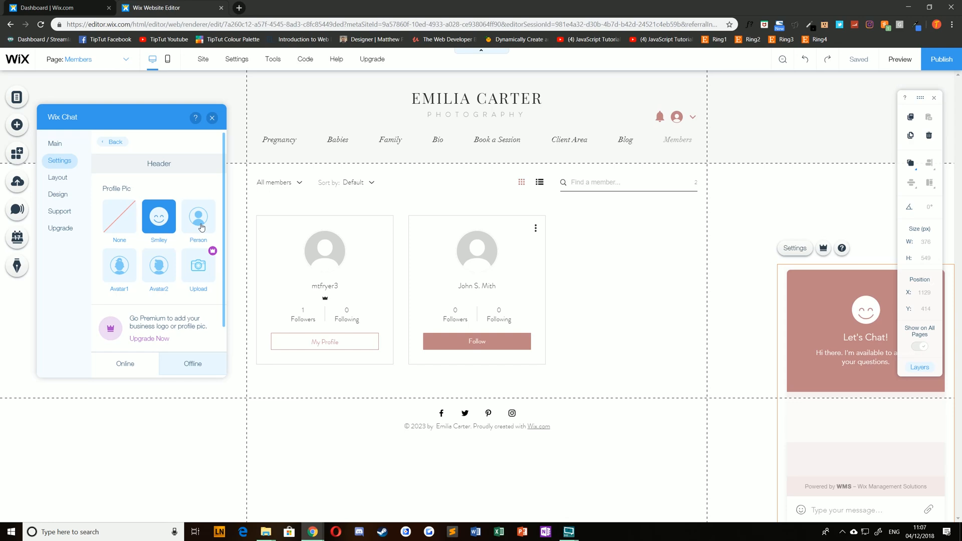
{"action": "left_click", "coordinate": [159, 266]}
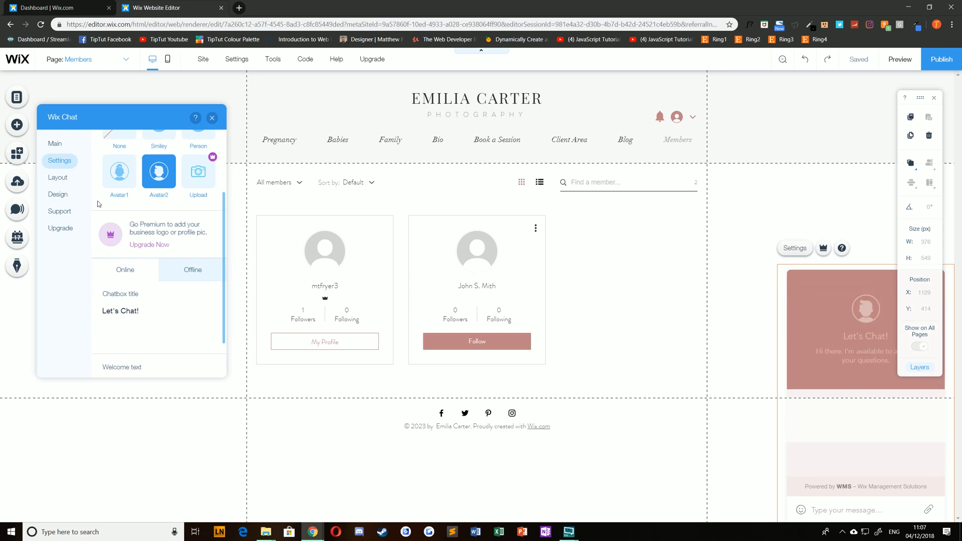
Try the Rounded layout, then keep the chatbox as a Bar at the bottom right.
{"action": "left_click", "coordinate": [58, 177]}
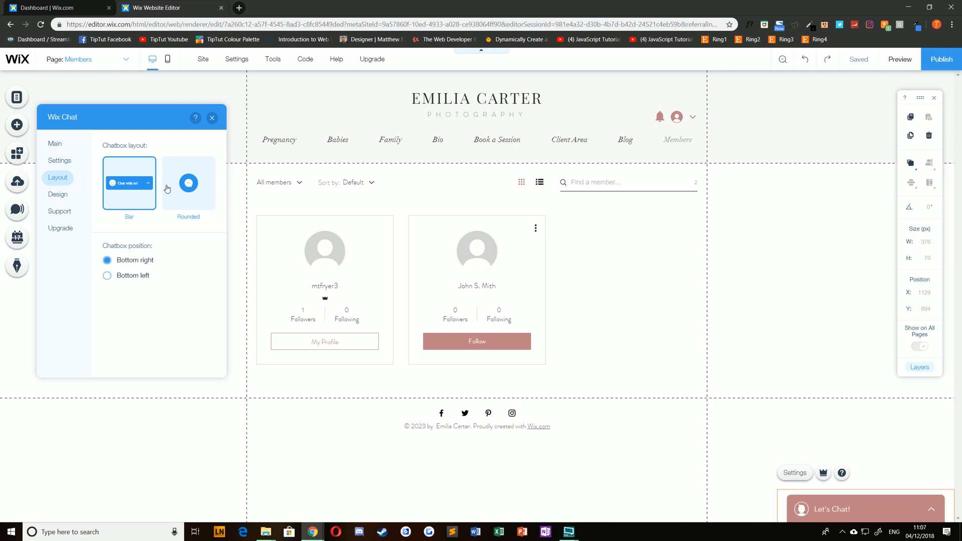
{"action": "left_click", "coordinate": [188, 182]}
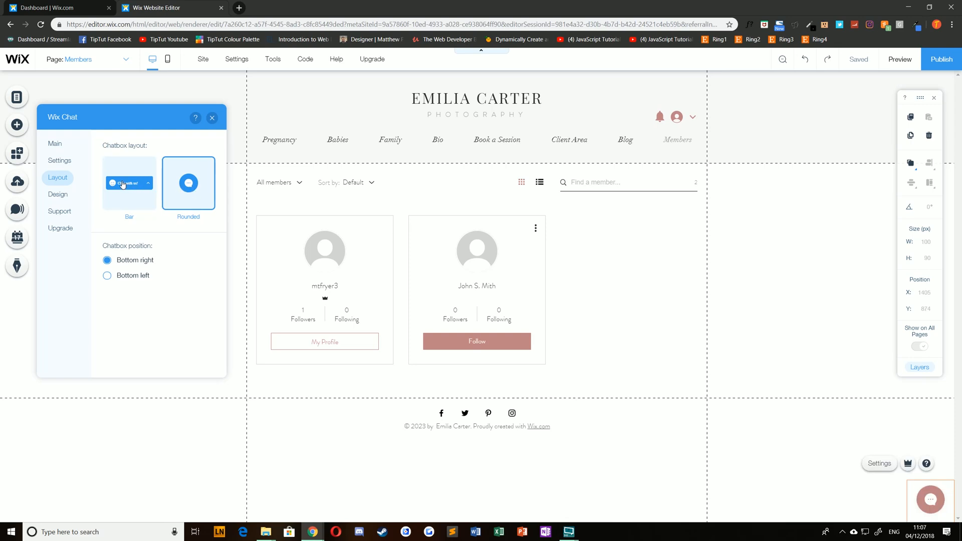
{"action": "left_click", "coordinate": [107, 275]}
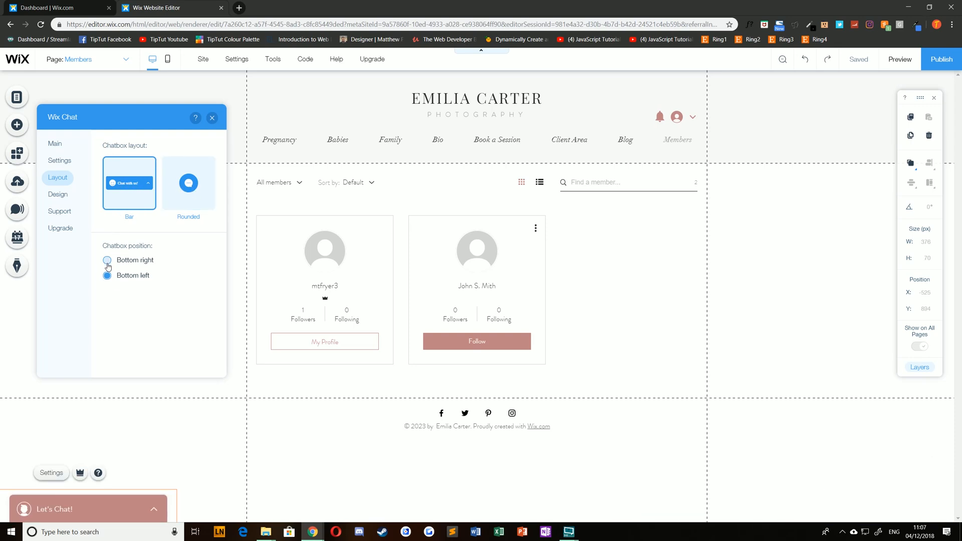
{"action": "left_click", "coordinate": [58, 195]}
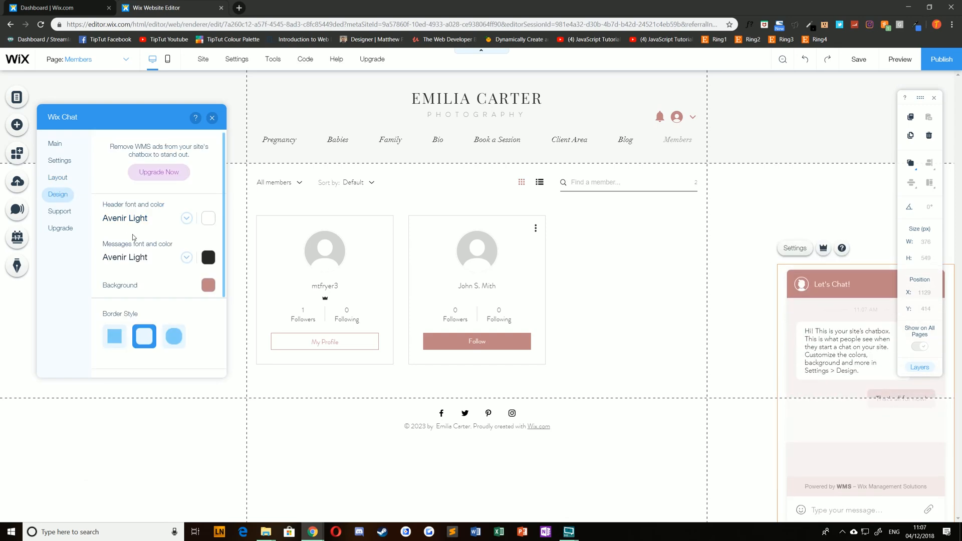
Make the header light pink with slightly rounded corners and a squiggly background pattern.
{"action": "left_click", "coordinate": [209, 218]}
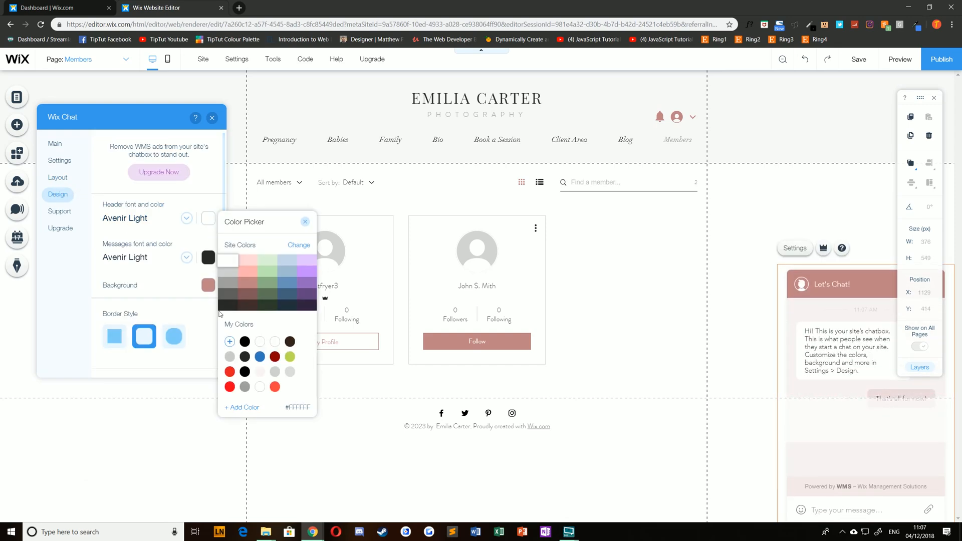
{"action": "left_click", "coordinate": [248, 260]}
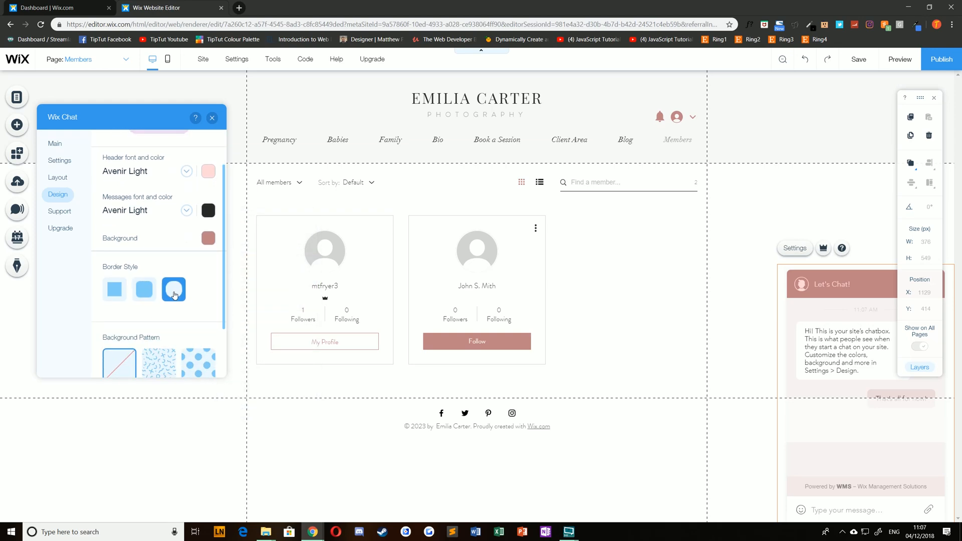
{"action": "left_click", "coordinate": [144, 288]}
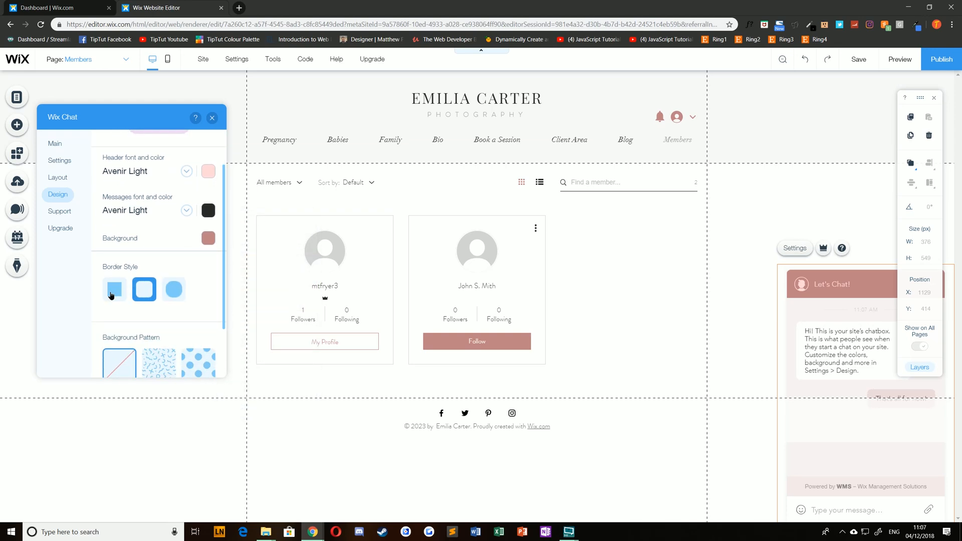
{"action": "scroll", "scroll_direction": "down", "scroll_amount": 3}
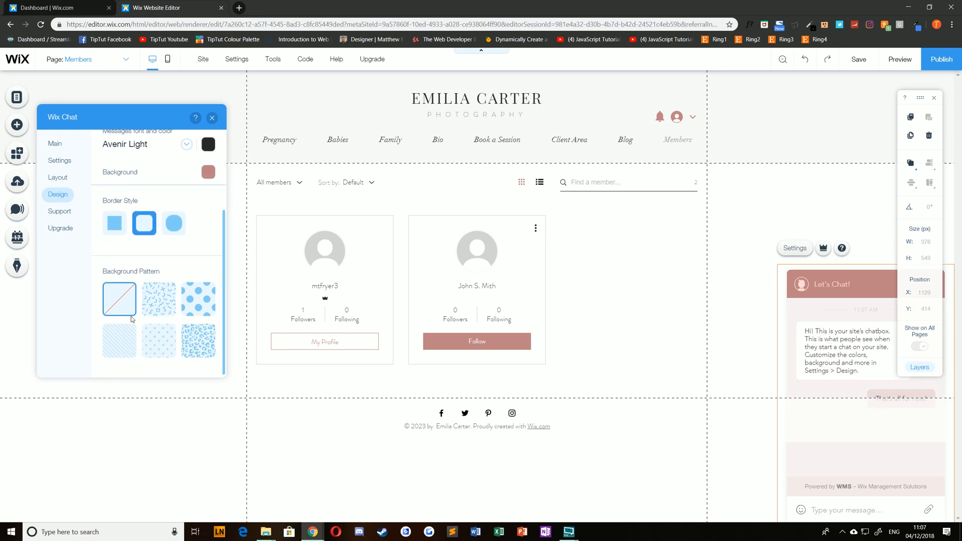
{"action": "left_click", "coordinate": [158, 299]}
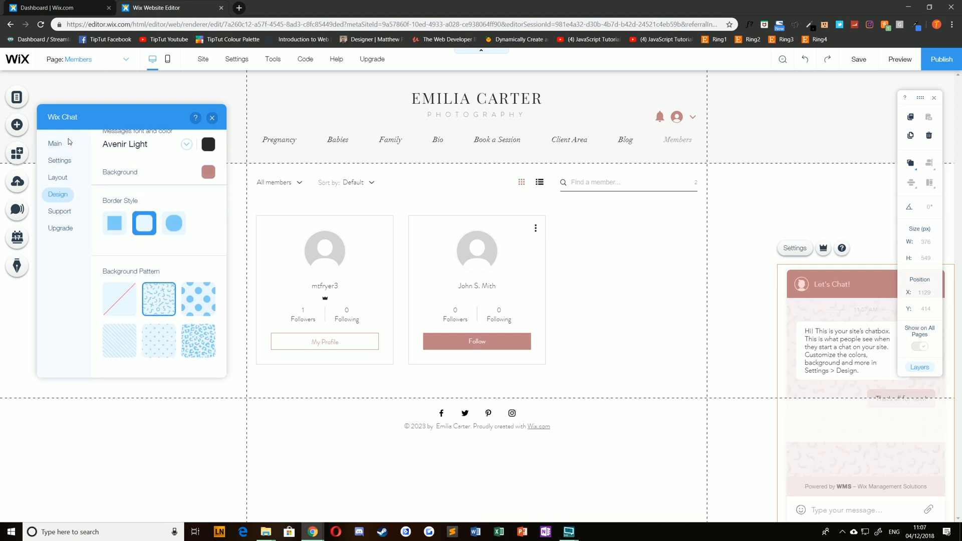
{"action": "left_click", "coordinate": [59, 210]}
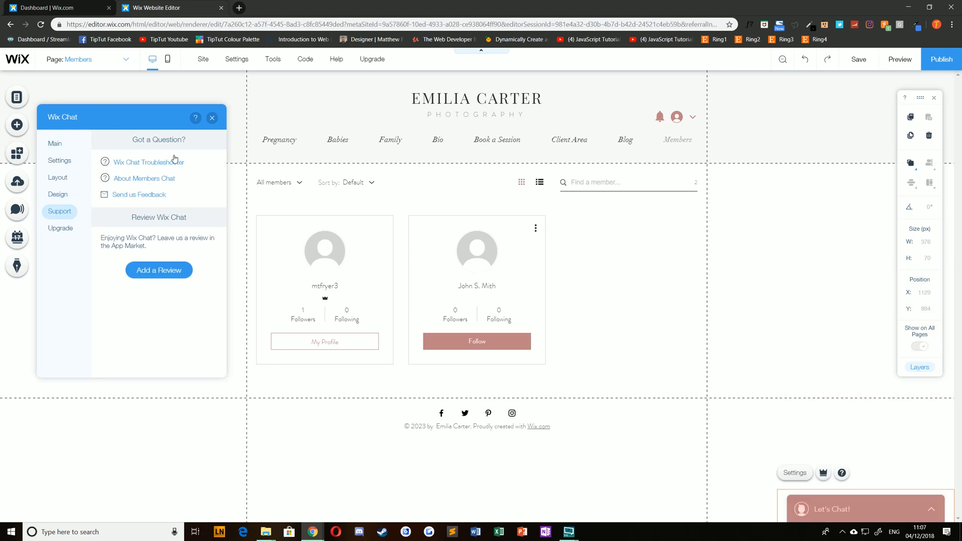
{"action": "mouse_move", "coordinate": [147, 166]}
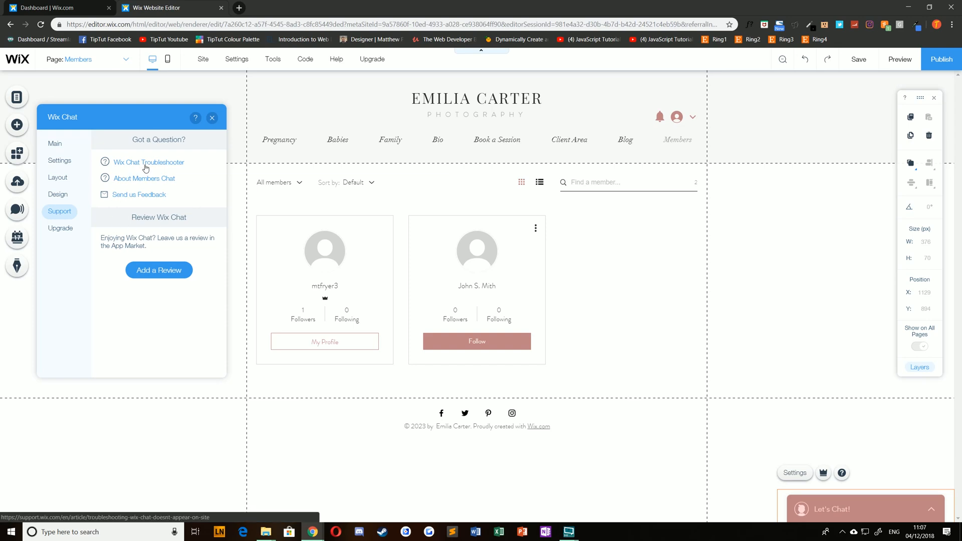
View the Wix Chat troubleshooter article, then return to the Members Chat settings.
{"action": "left_click", "coordinate": [60, 228]}
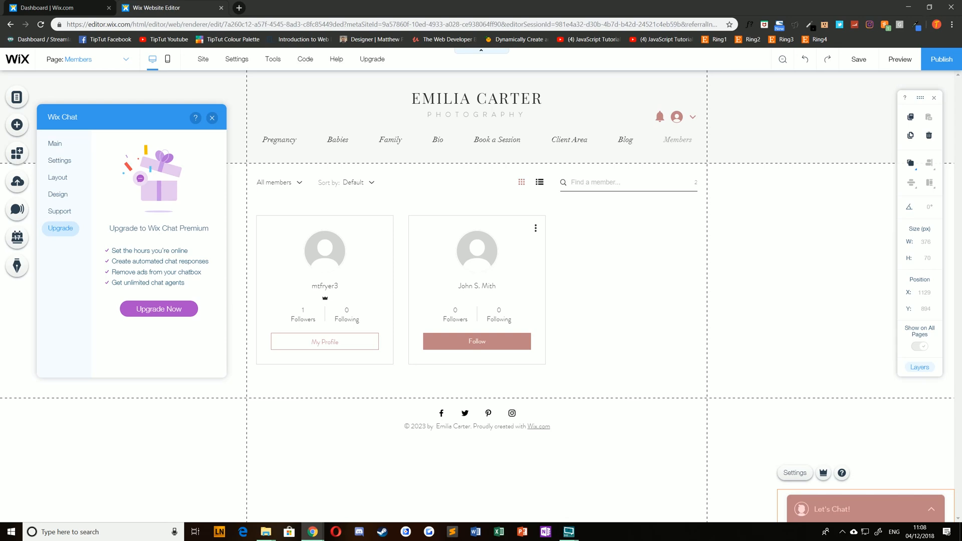
{"action": "left_click", "coordinate": [59, 160]}
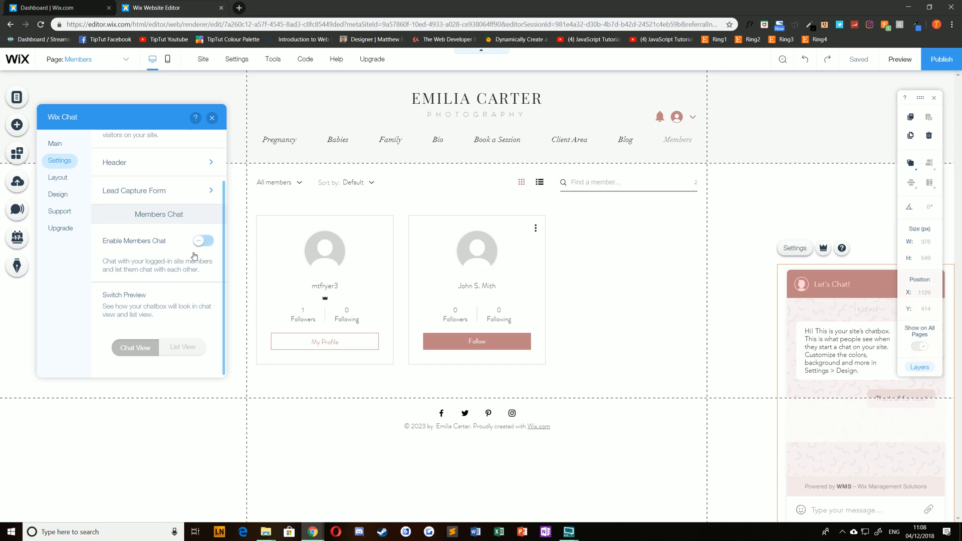
Enable Members Chat and preview the chatbox in chat view, then as a conversation list.
{"action": "left_click", "coordinate": [203, 240]}
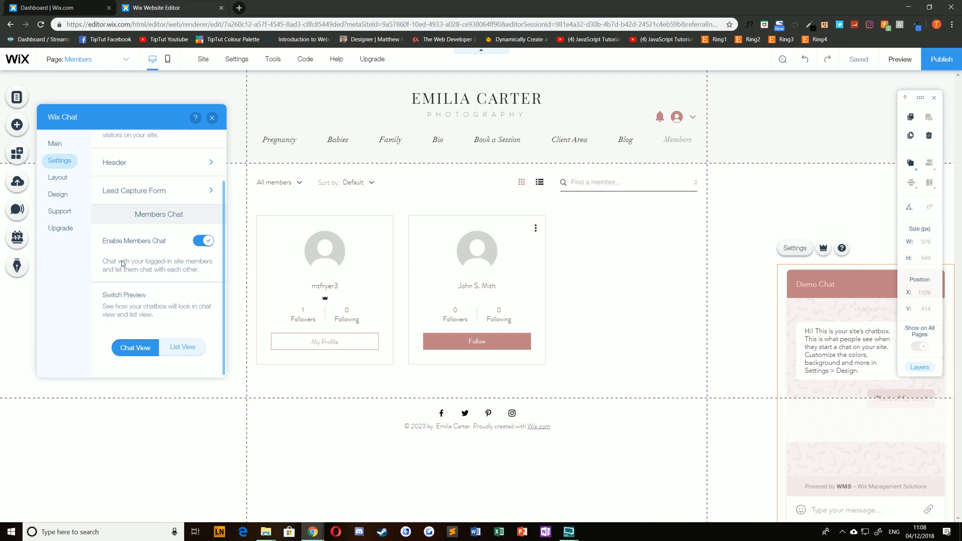
{"action": "left_click", "coordinate": [182, 346]}
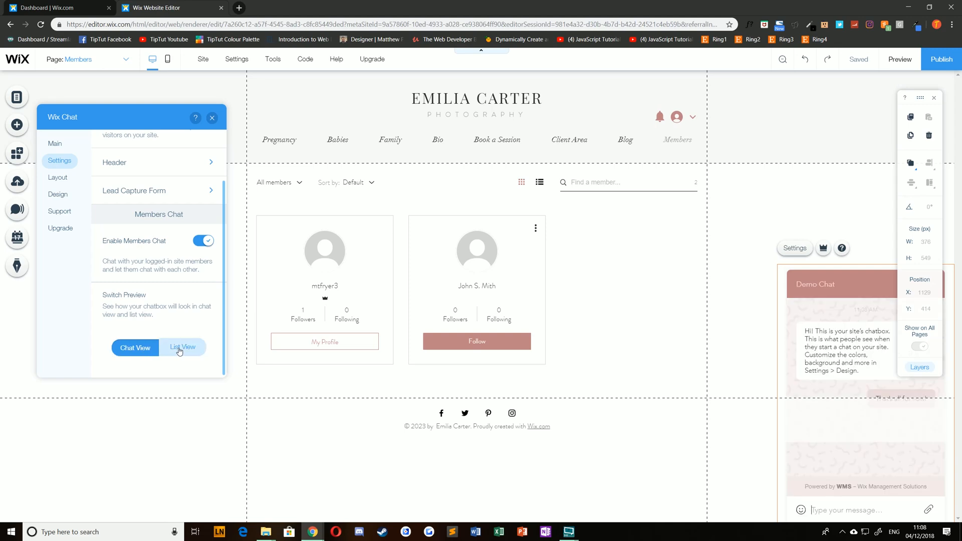
{"action": "left_click", "coordinate": [182, 347]}
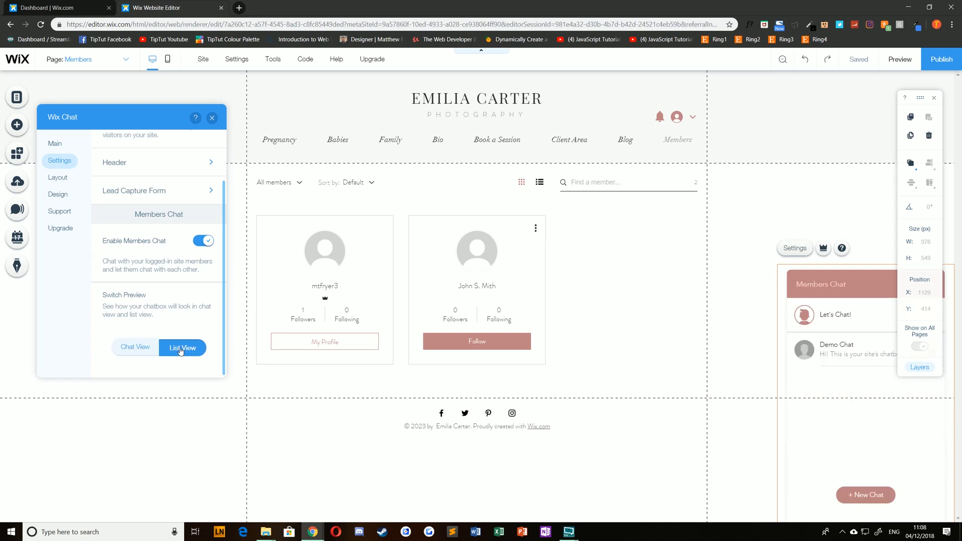